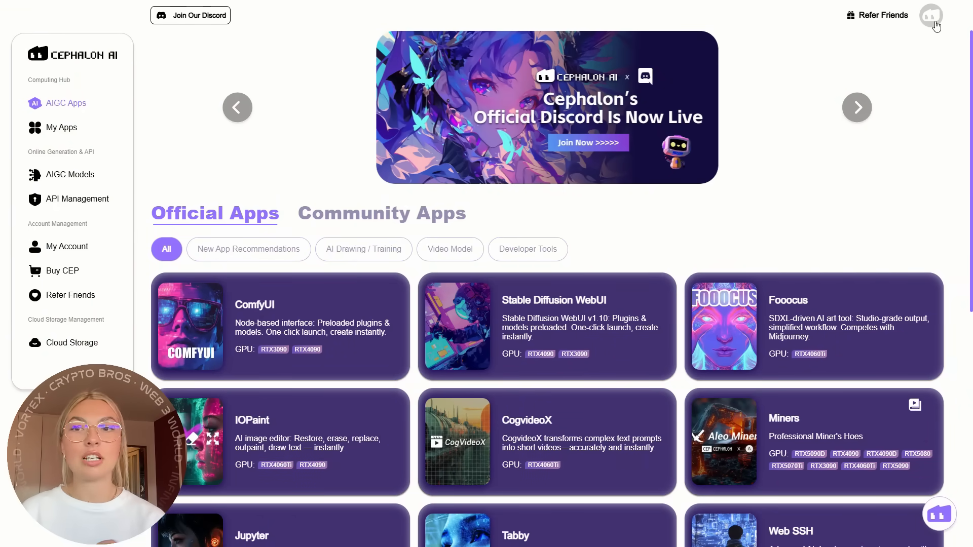
# Step: Sign in to Cephalon AI from the profile avatar using the Google account option
pyautogui.click(930, 15)
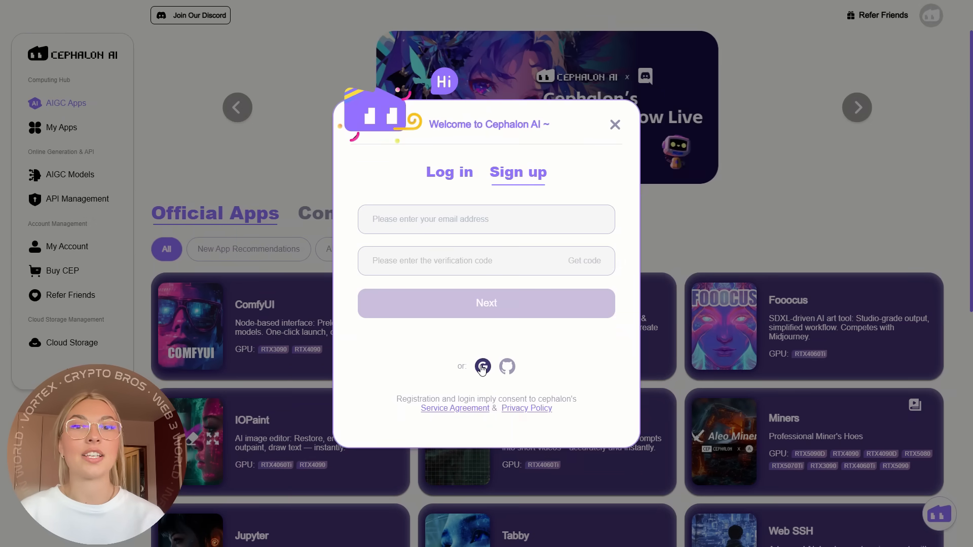
pyautogui.click(483, 366)
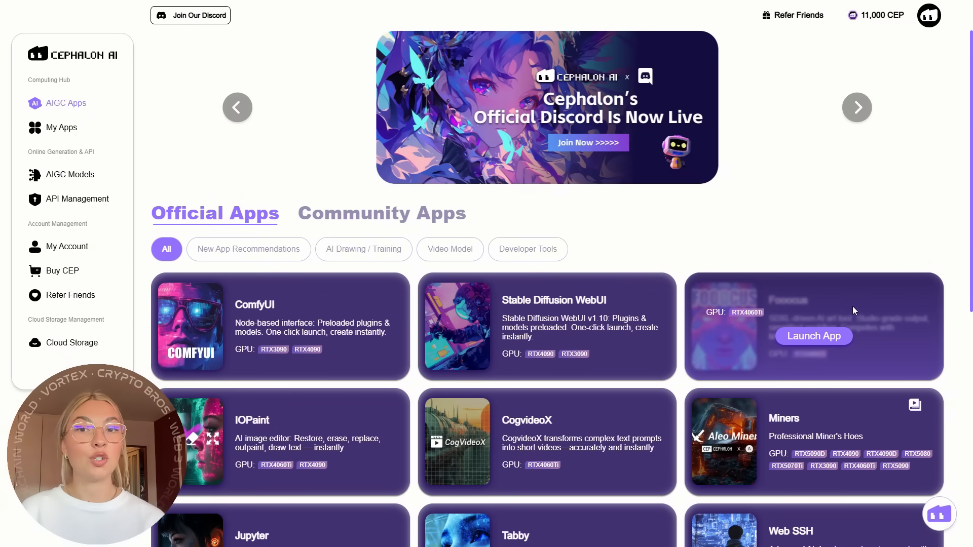
pyautogui.scroll(-3)
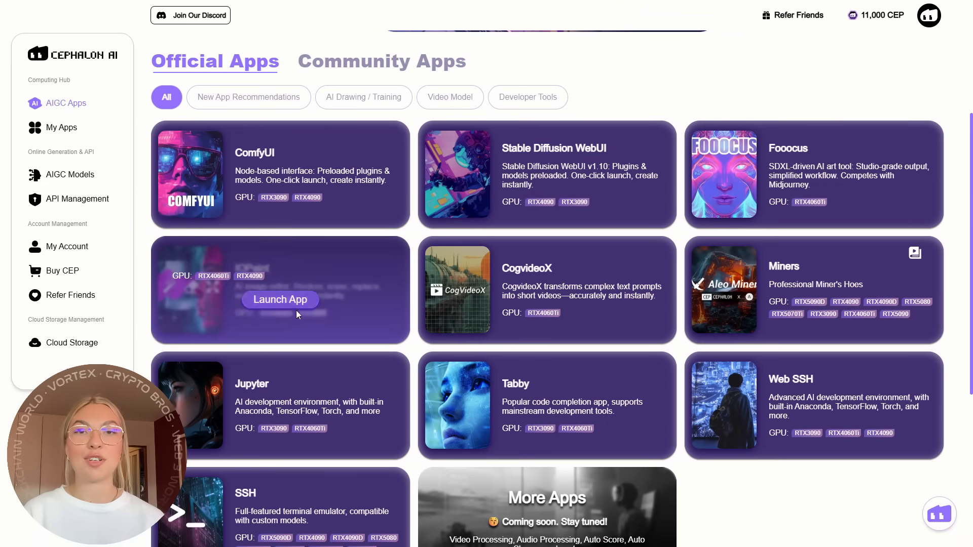
pyautogui.scroll(-3)
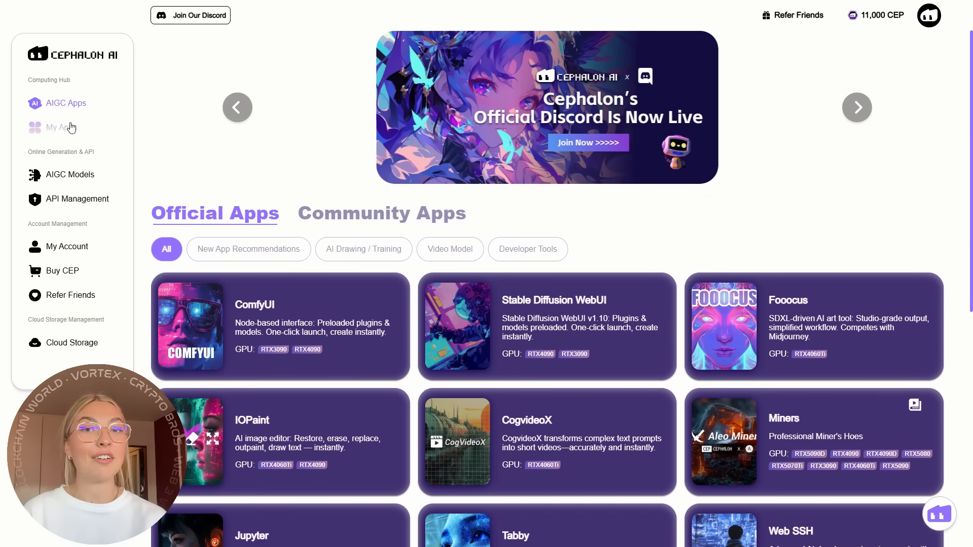
pyautogui.moveTo(74, 179)
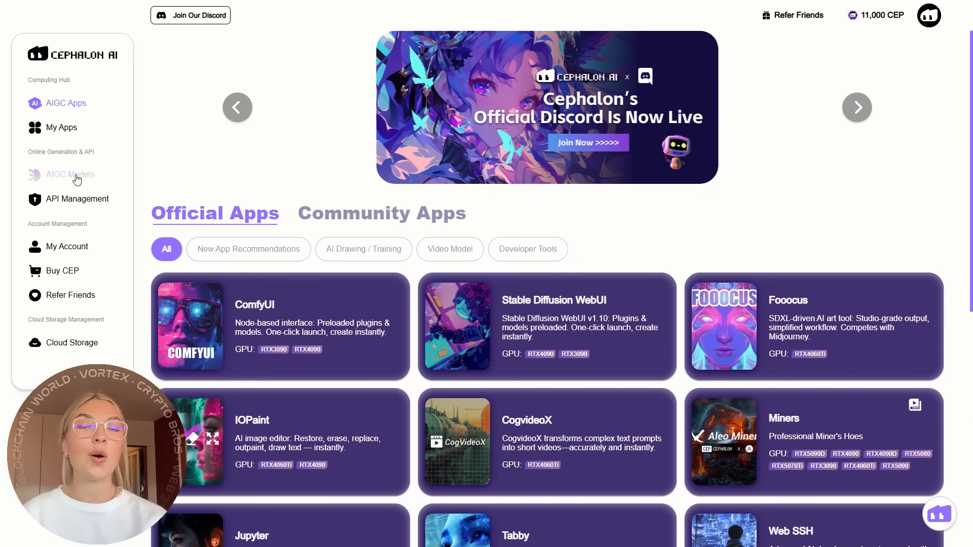
pyautogui.click(69, 174)
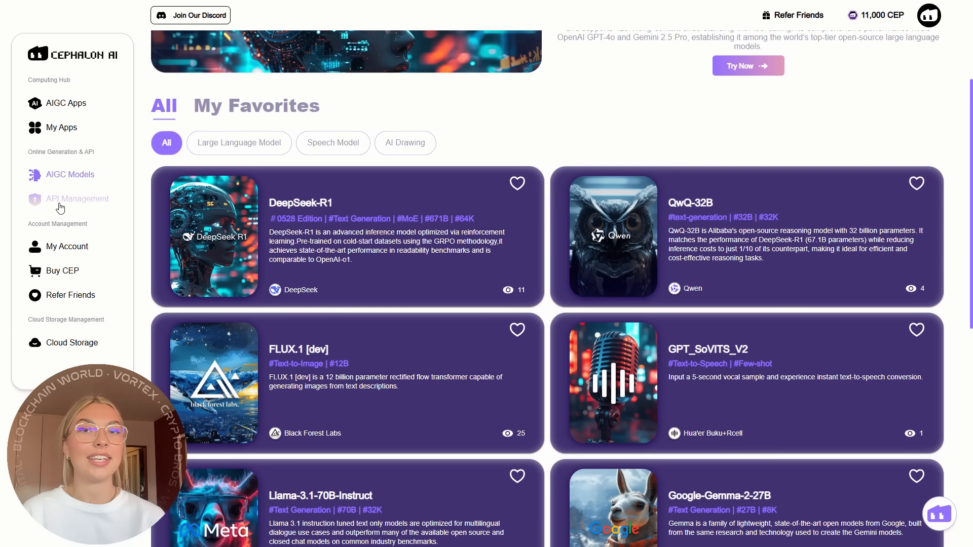
pyautogui.click(77, 199)
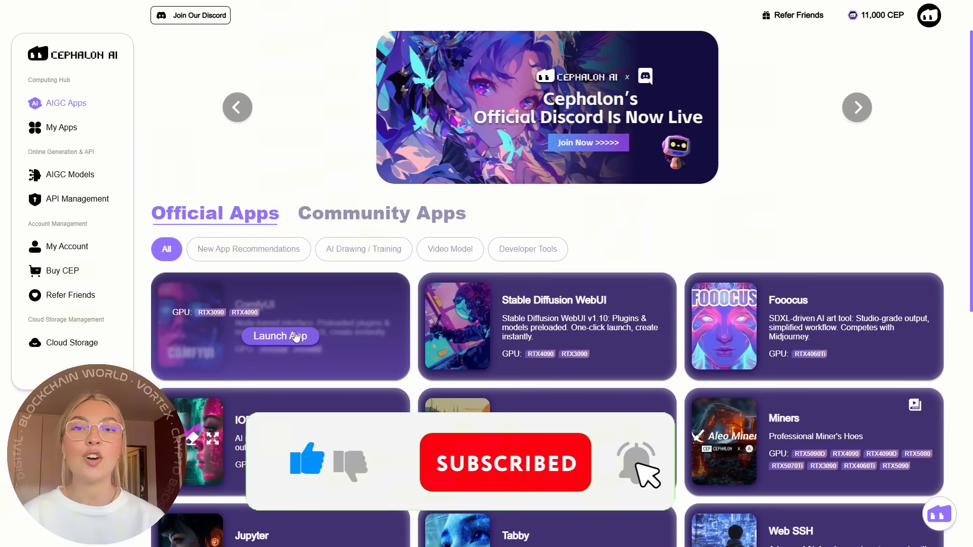
pyautogui.click(248, 249)
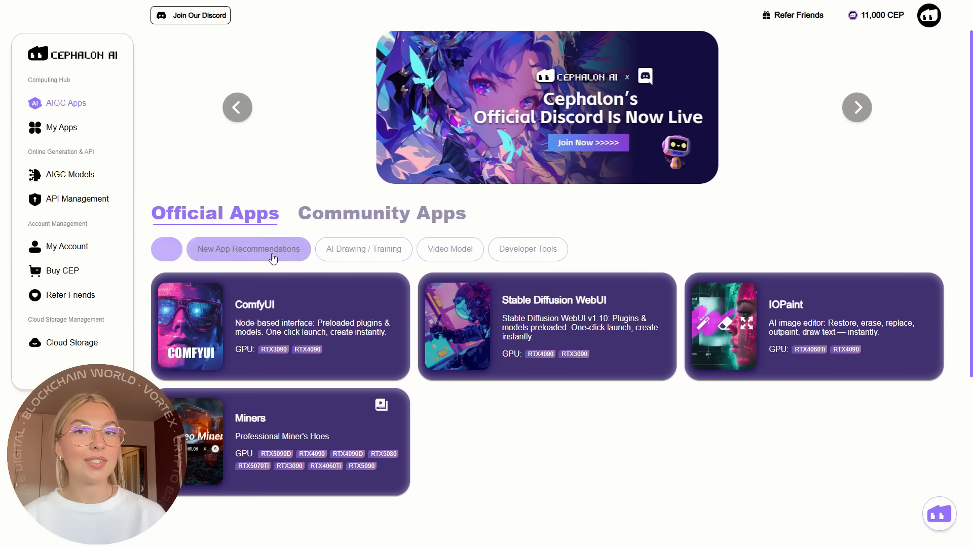
pyautogui.click(363, 248)
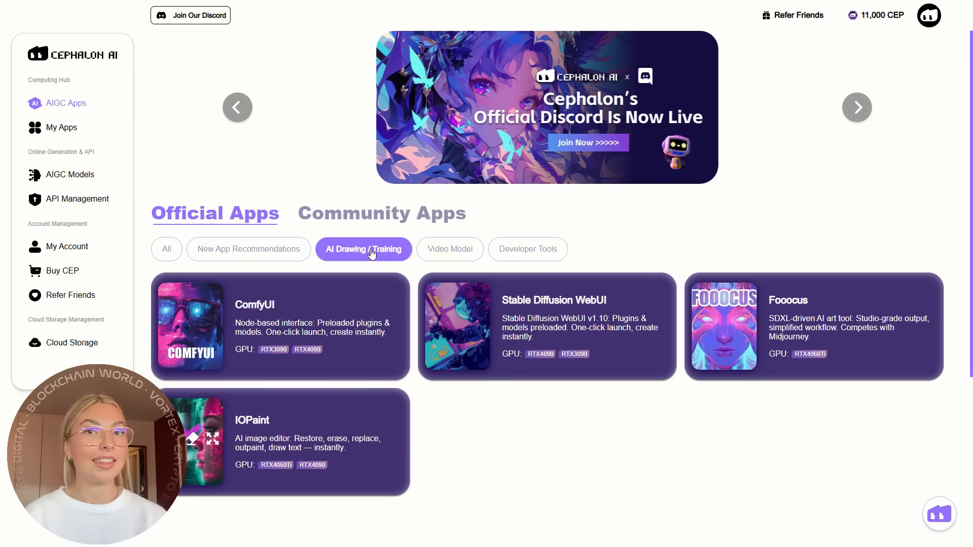
pyautogui.click(449, 249)
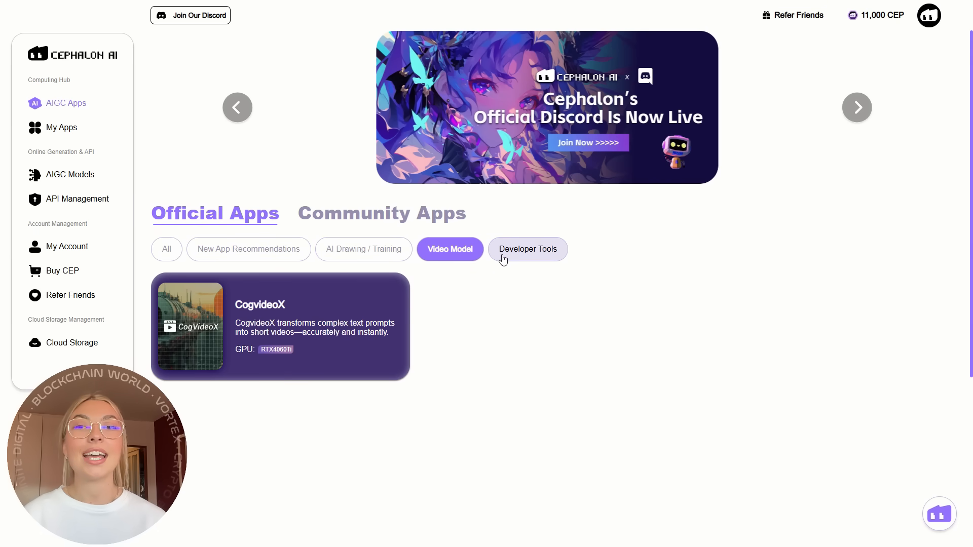
pyautogui.click(166, 249)
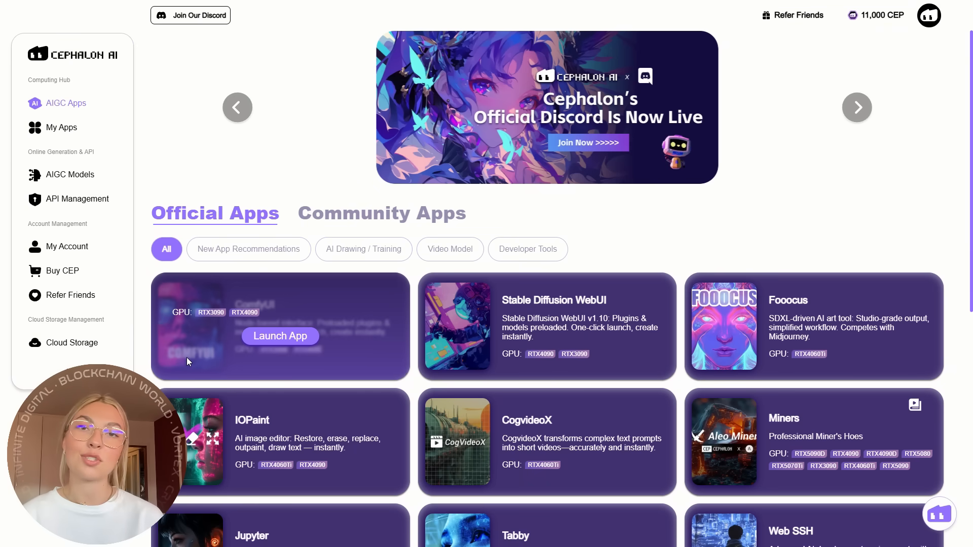
pyautogui.moveTo(279, 335)
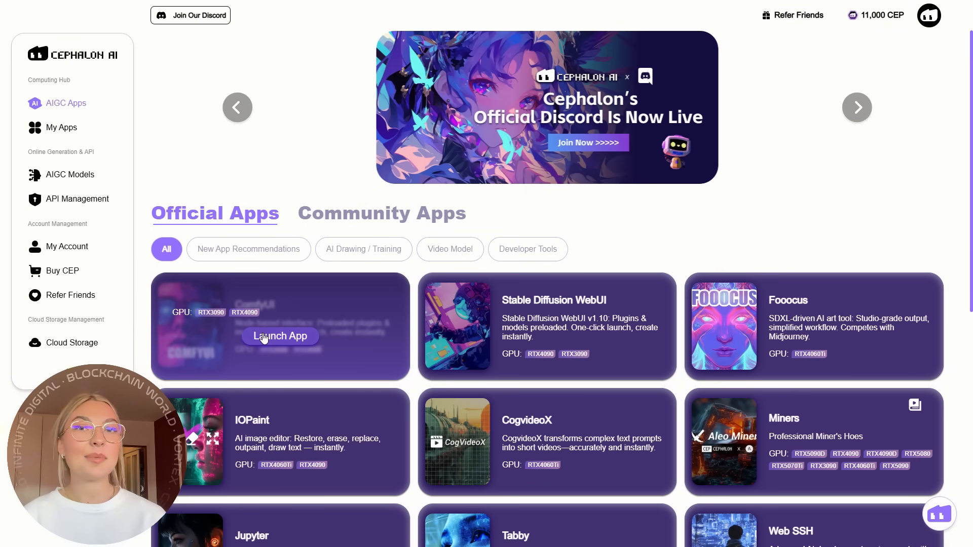
# Step: Start a ComfyUI app, browse the GPU options, and view the billing period choices
pyautogui.click(280, 336)
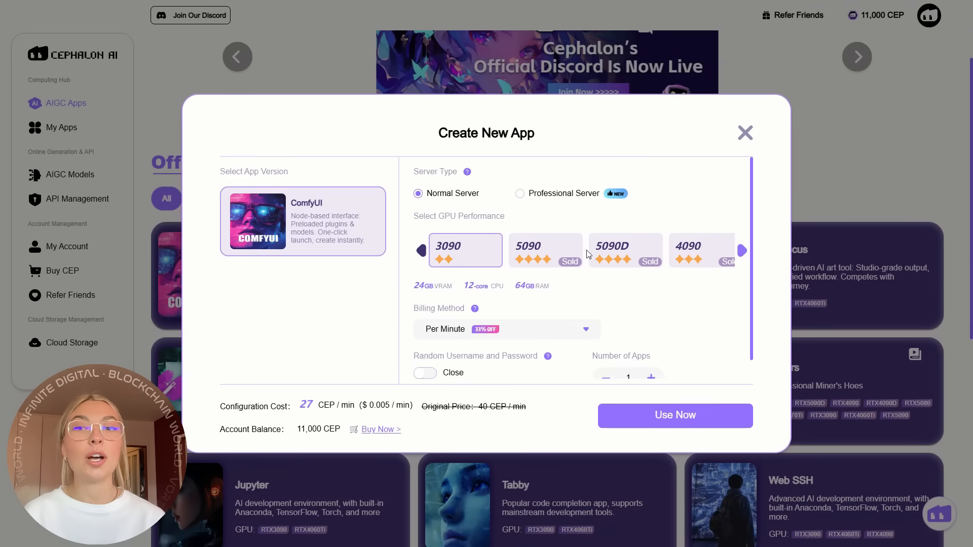
pyautogui.click(741, 251)
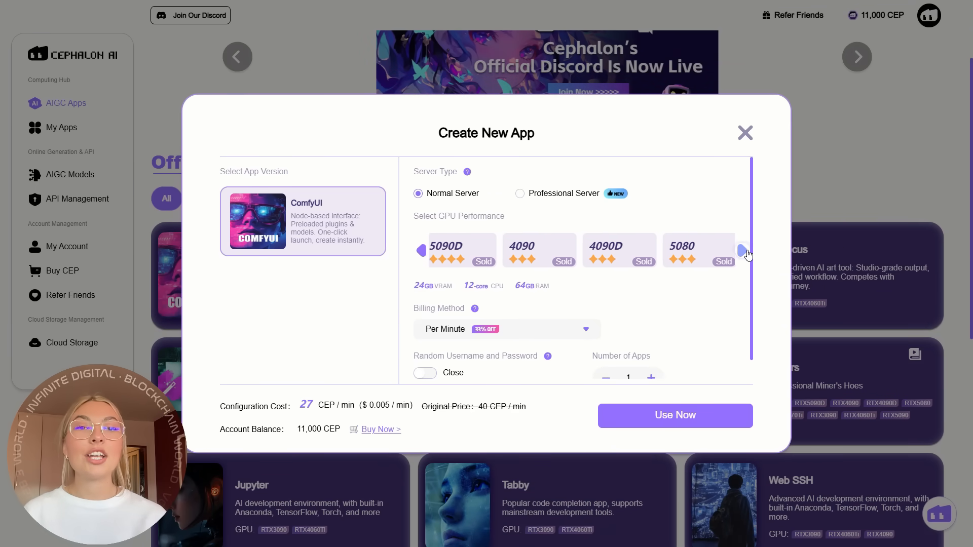
pyautogui.click(744, 251)
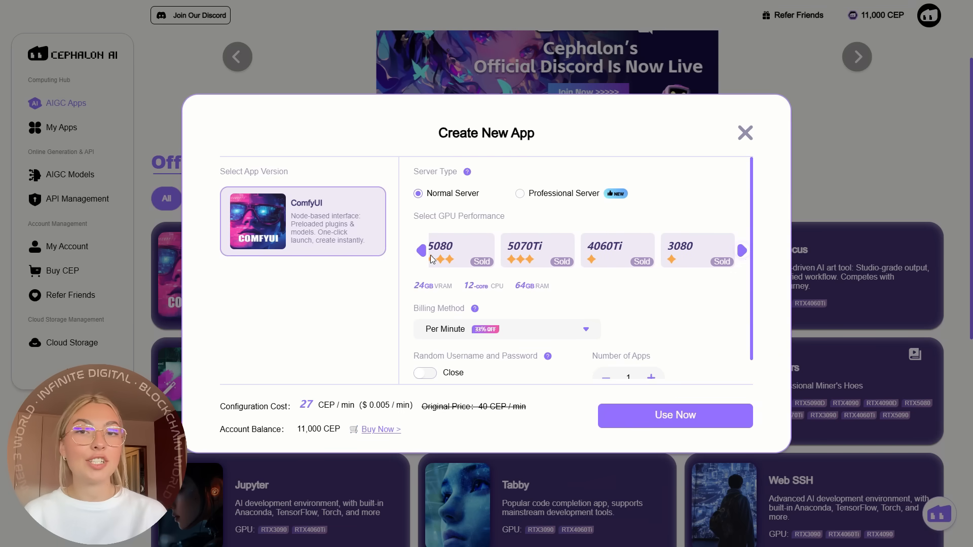
pyautogui.click(421, 250)
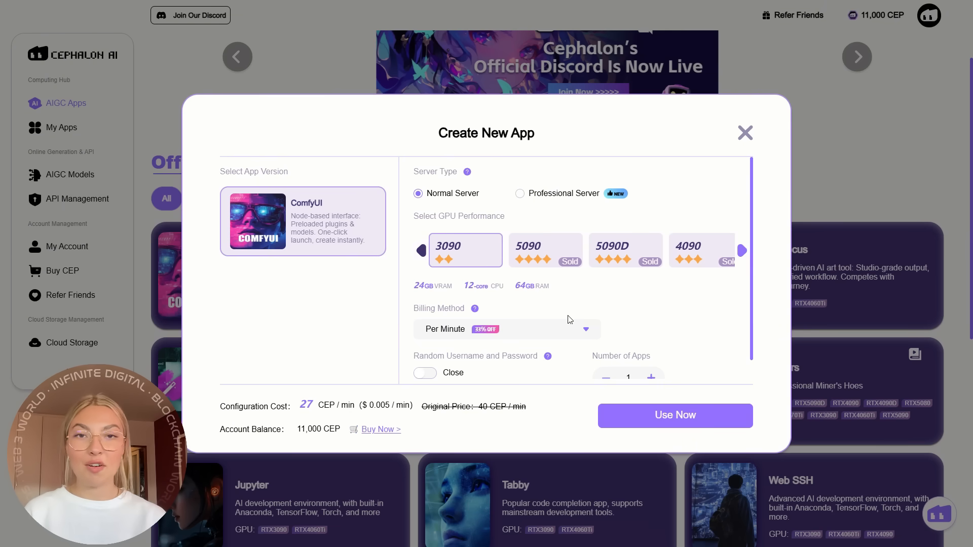
pyautogui.click(505, 329)
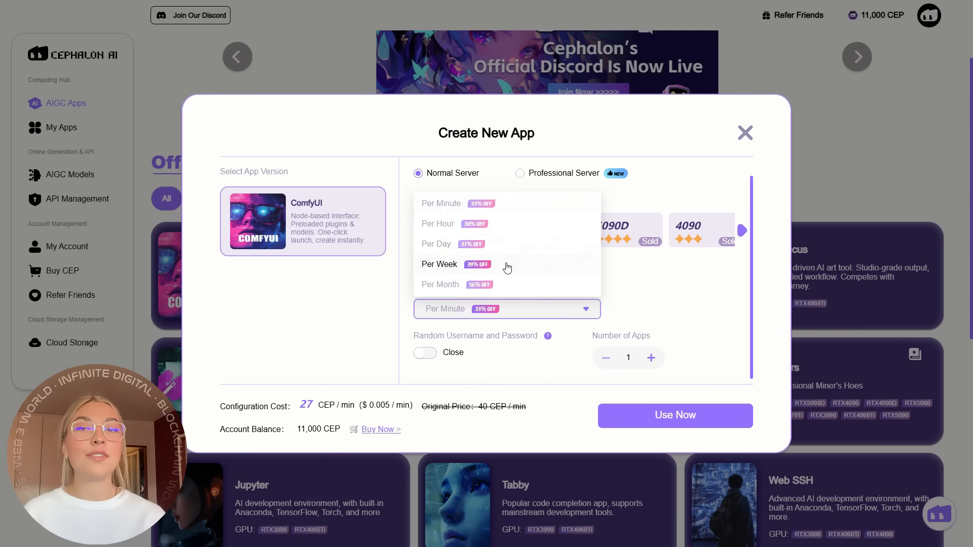
pyautogui.moveTo(481, 268)
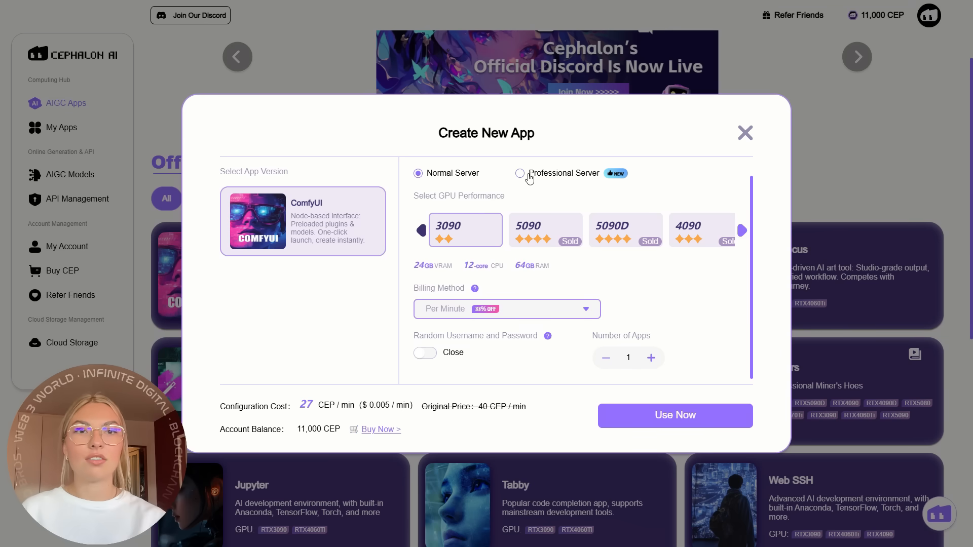
# Step: Compare Professional and Normal server types, then launch ComfyUI on the Normal 3090 server
pyautogui.click(520, 173)
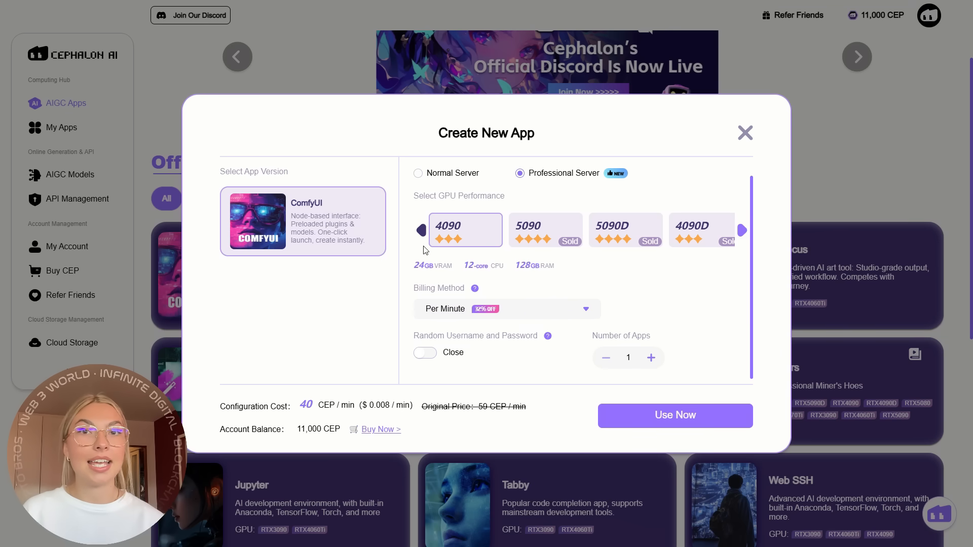
pyautogui.moveTo(661, 292)
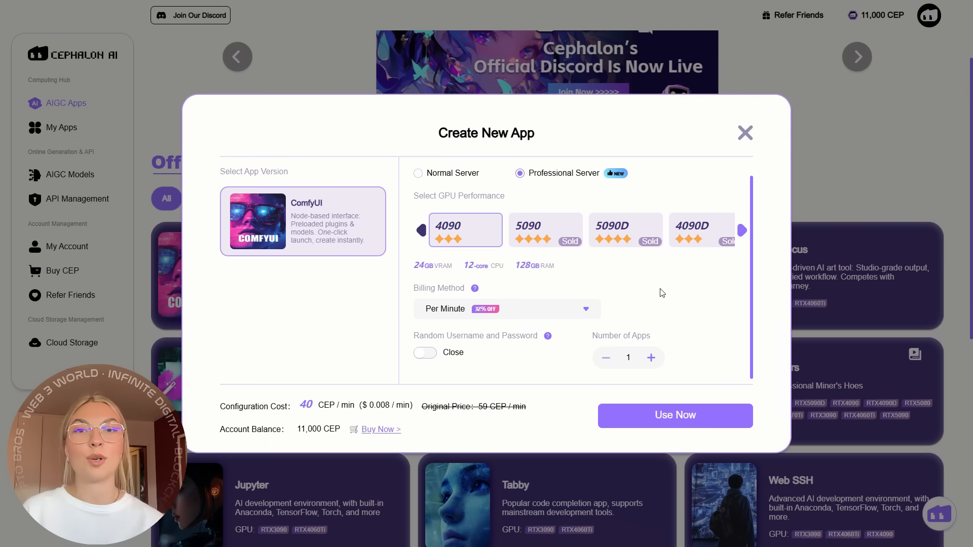
pyautogui.moveTo(450, 210)
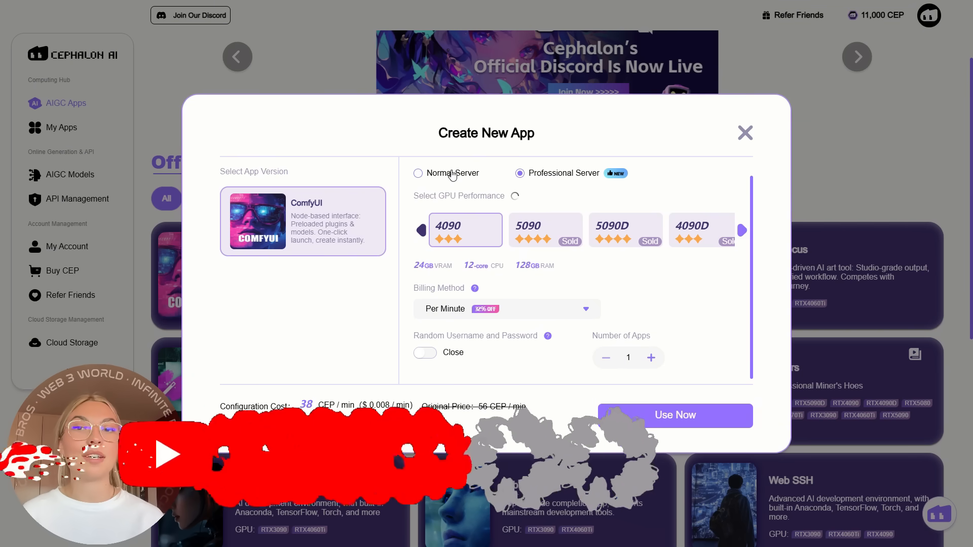
pyautogui.click(418, 173)
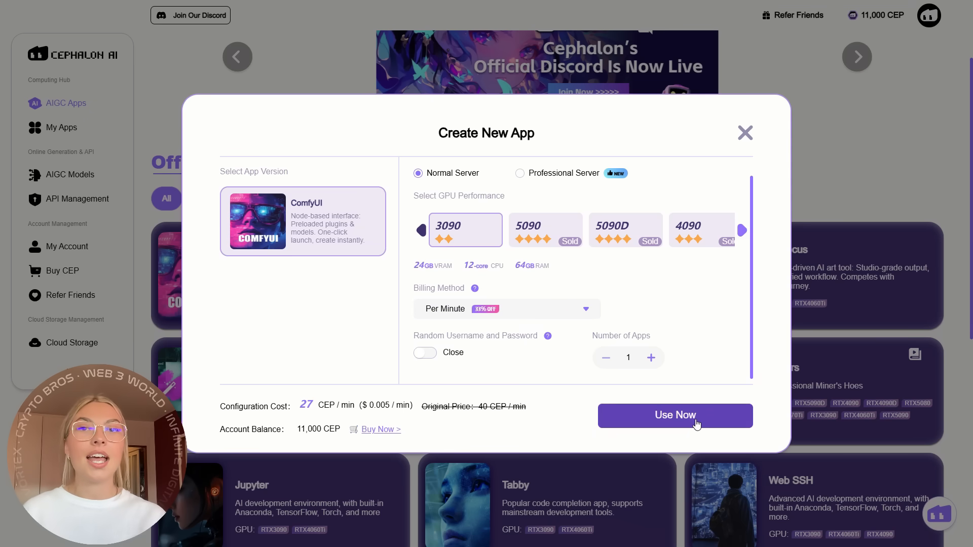
pyautogui.click(674, 416)
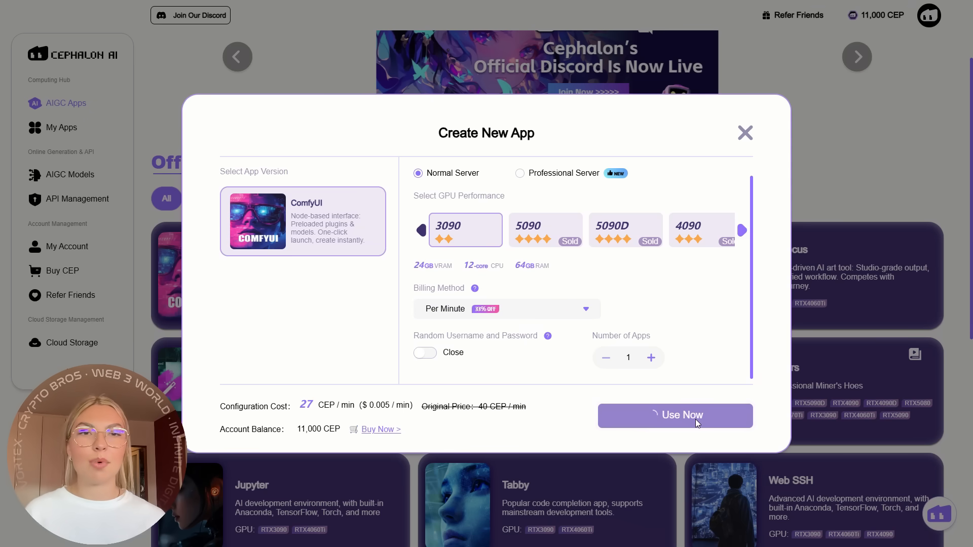
pyautogui.click(675, 415)
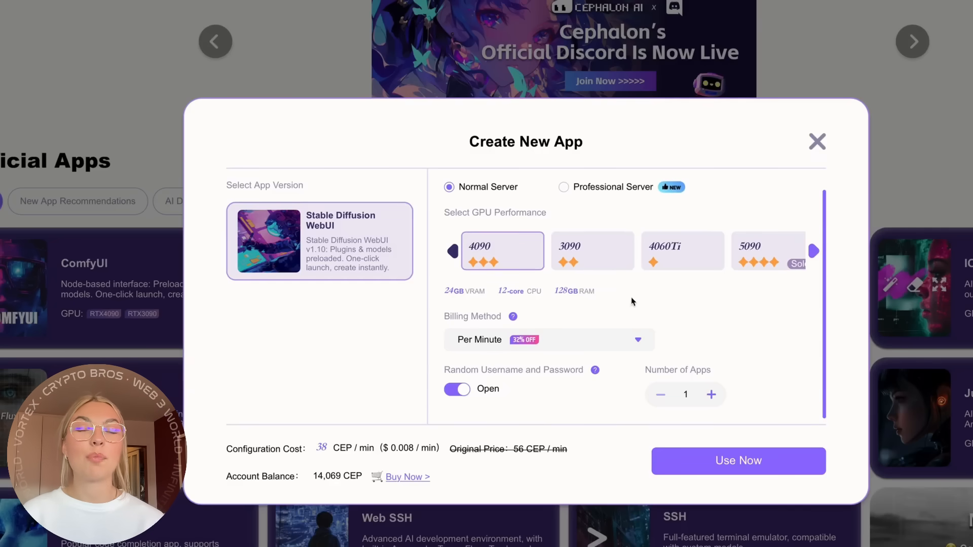
# Step: Launch the Stable Diffusion WebUI app on the RTX4090 per-minute server
pyautogui.click(738, 461)
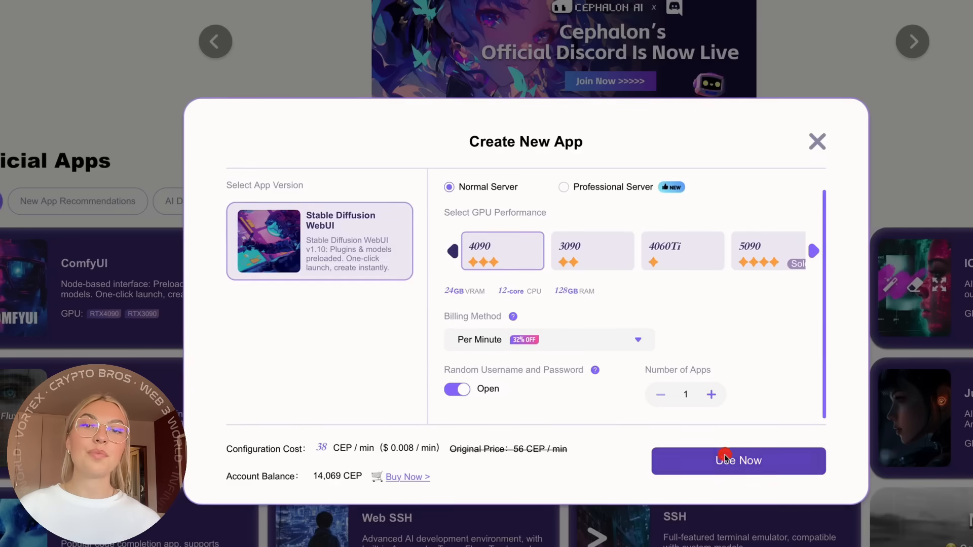
pyautogui.click(738, 461)
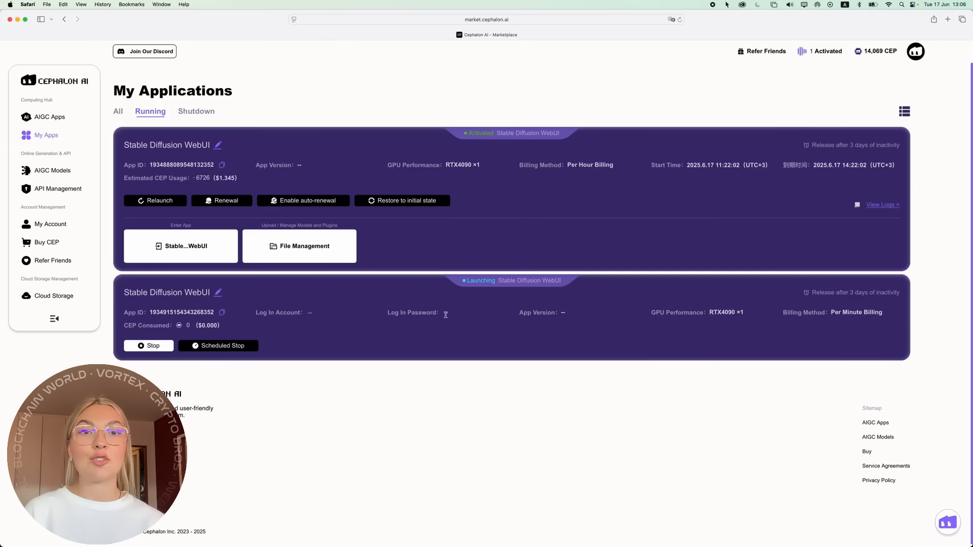
# Step: Enter the activated Stable Diffusion WebUI app from My Apps
pyautogui.click(180, 246)
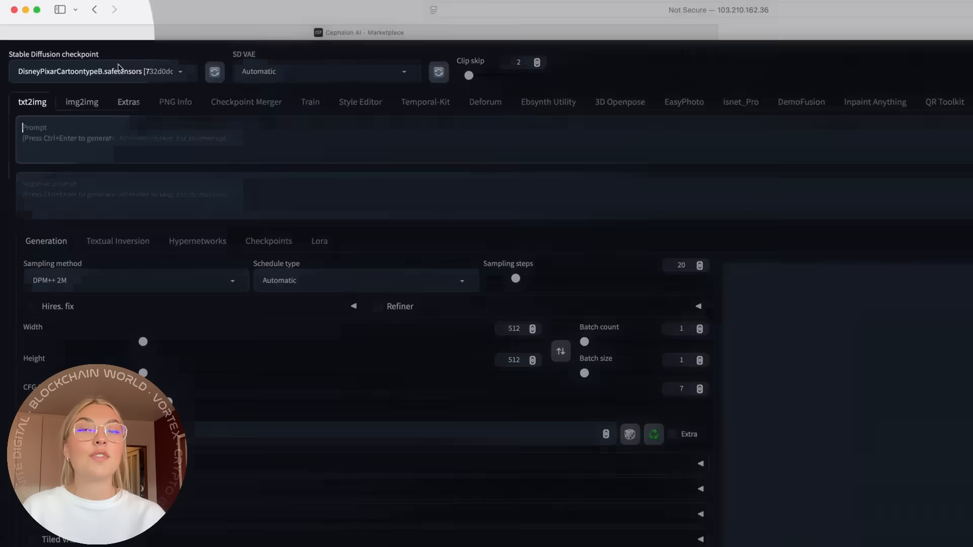
# Step: Write a dog prompt, widen the image slightly, and generate the image
pyautogui.click(99, 72)
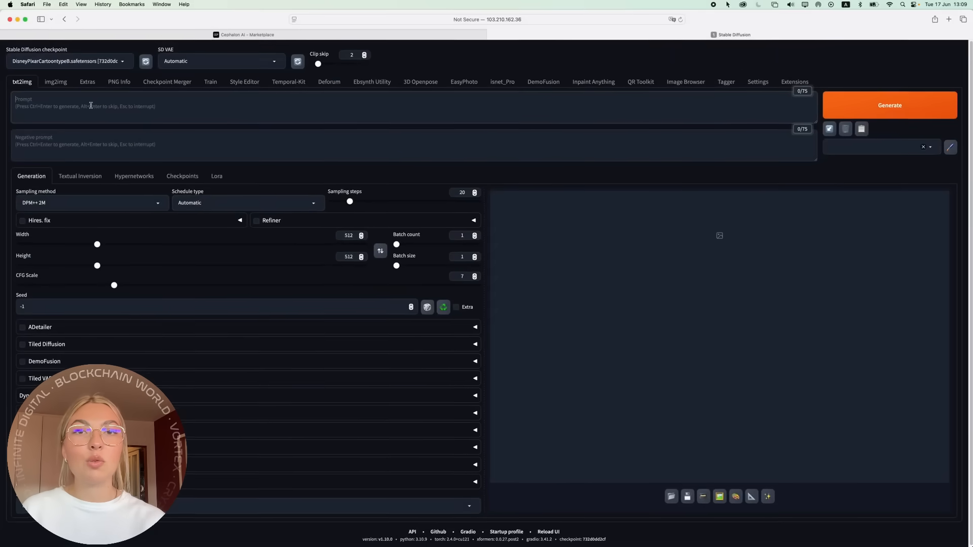
pyautogui.write('A dog t')
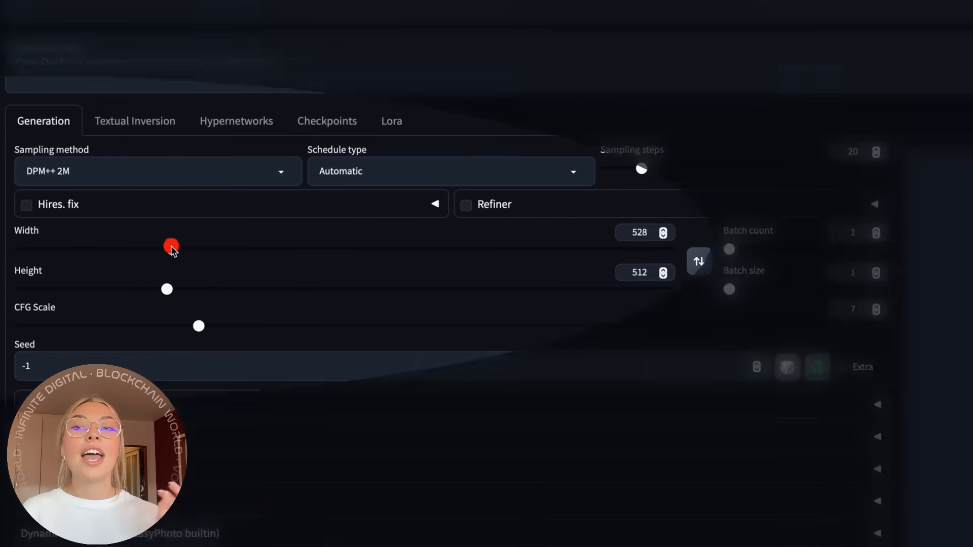
pyautogui.moveTo(171, 246); pyautogui.dragTo(269, 255)
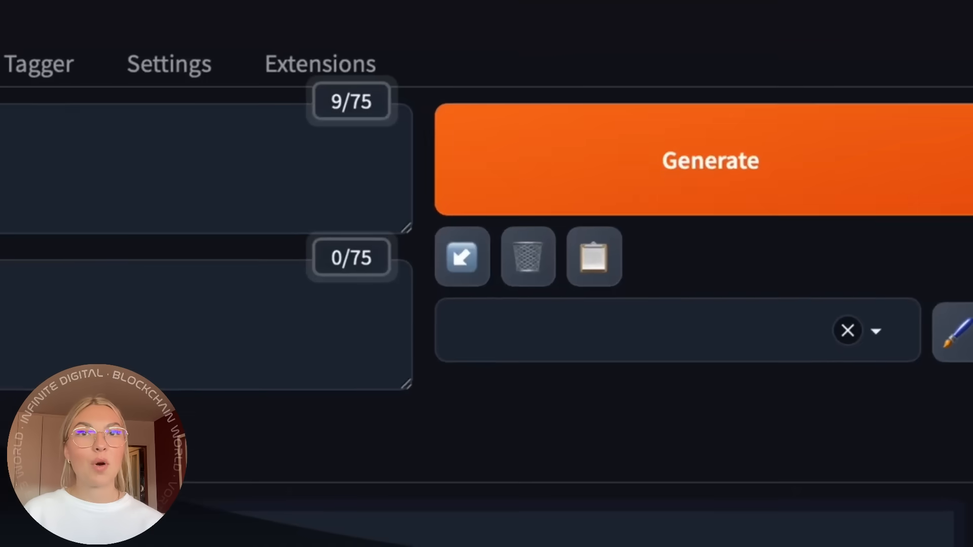
pyautogui.click(710, 160)
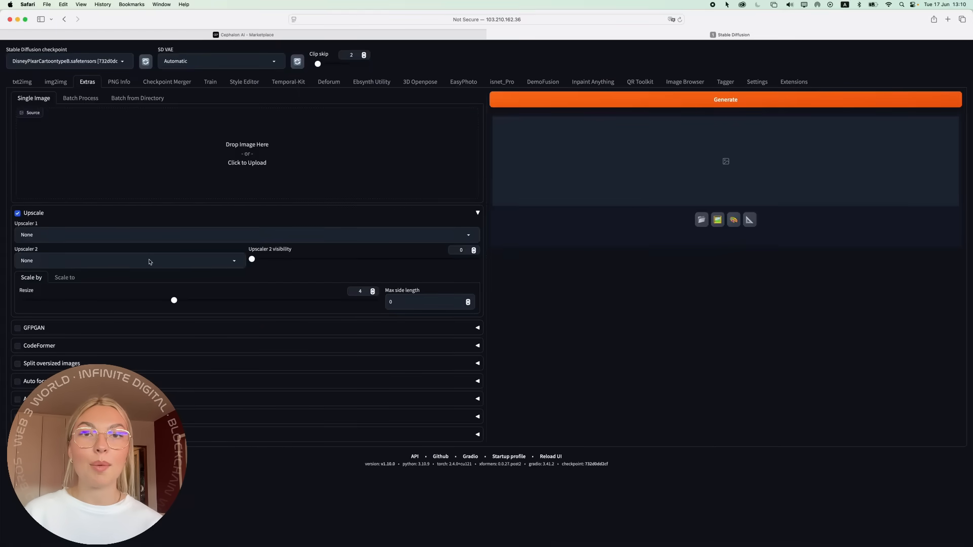
# Step: Return to the txt2img tab to adjust the image width
pyautogui.click(247, 153)
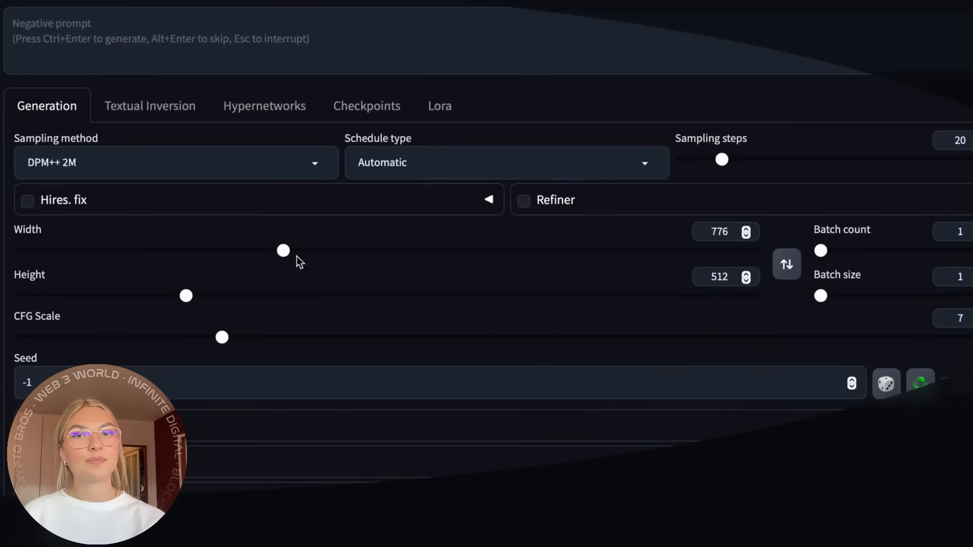
# Step: Raise the image width toward 1280 and edit the width field value
pyautogui.moveTo(282, 251); pyautogui.dragTo(442, 251)
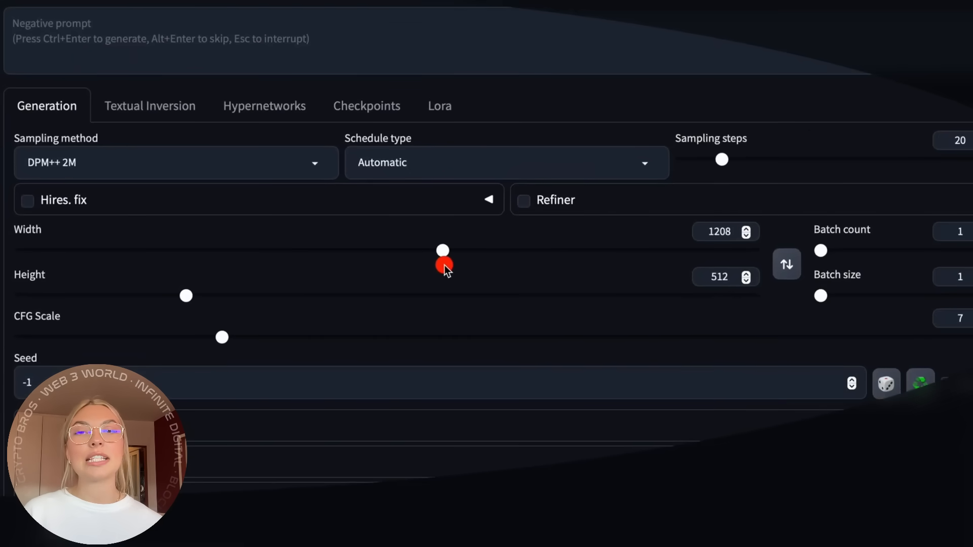
pyautogui.click(719, 231)
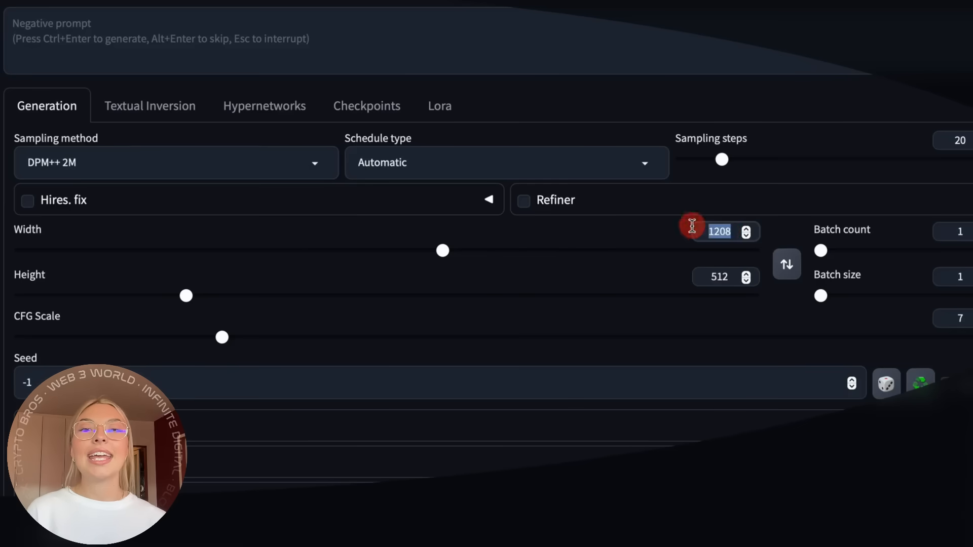
pyautogui.write('18')
pyautogui.click(725, 277)
pyautogui.write('720')
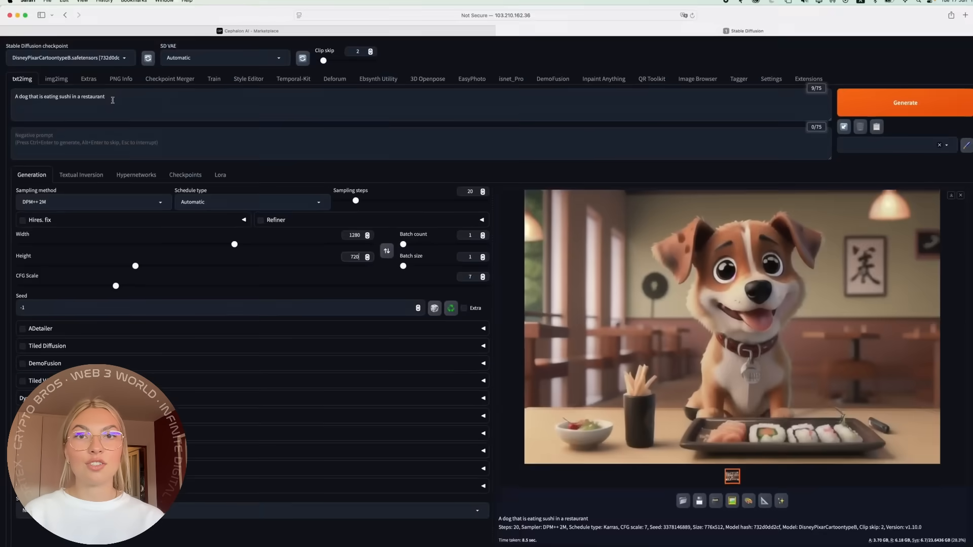
pyautogui.click(66, 58)
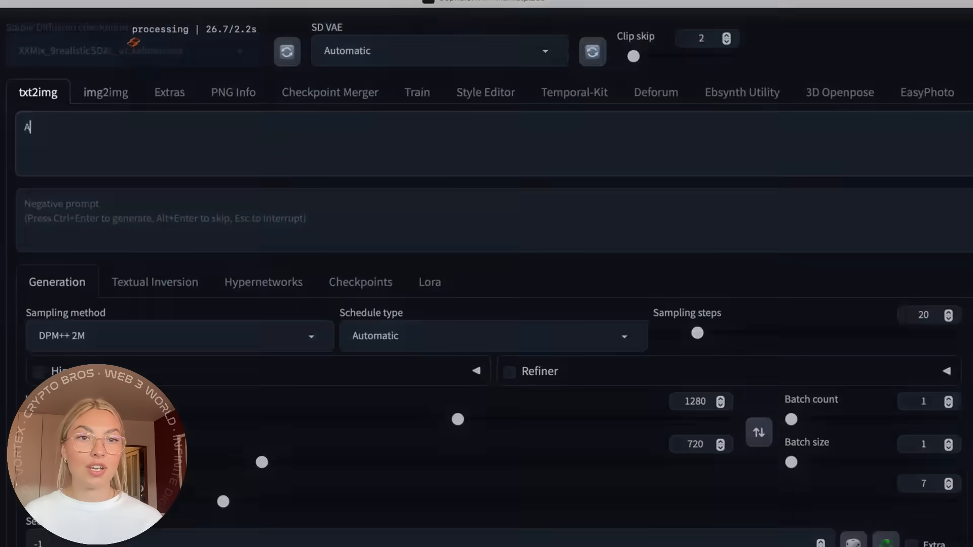
# Step: Type the prompt "A cup of coffee on a table"
pyautogui.write('A cup of coffee on')
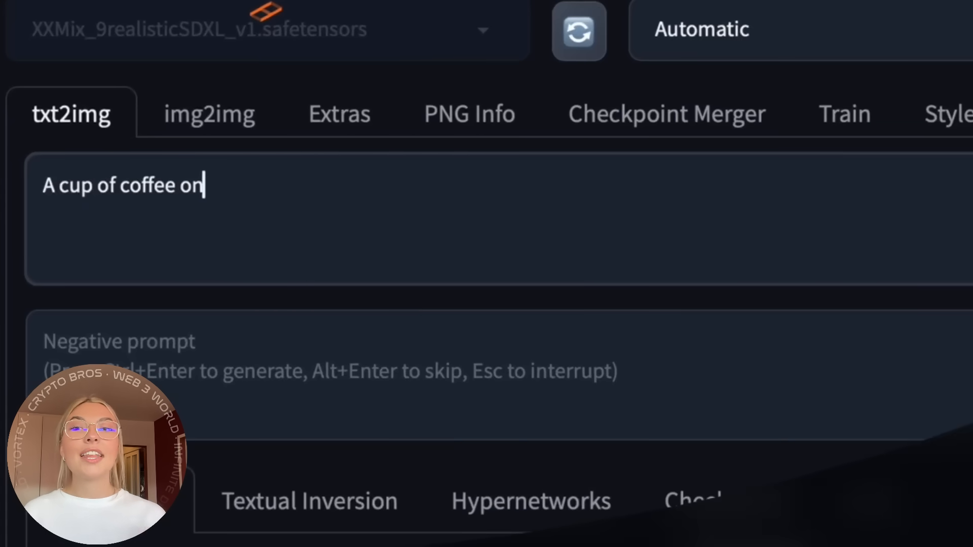
pyautogui.write('a table')
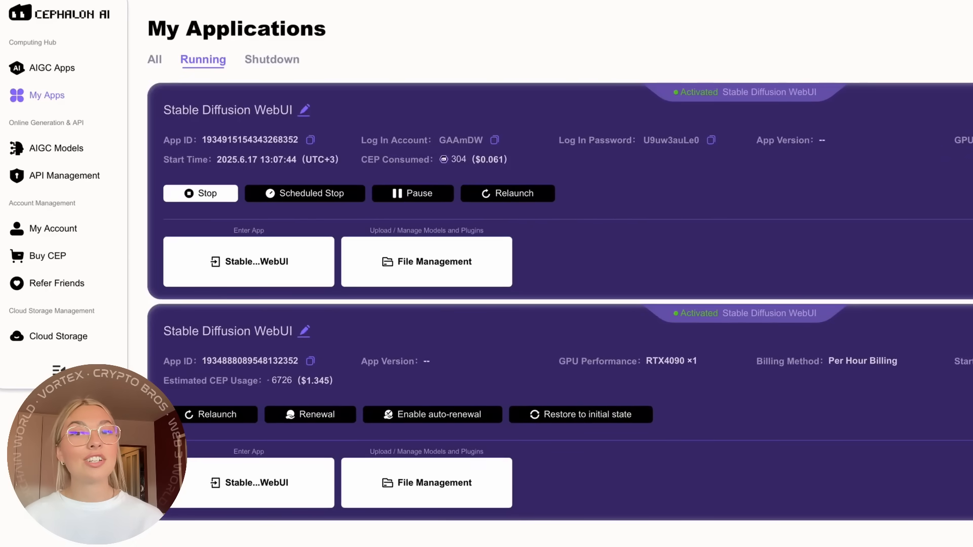
# Step: Open the Buy CEP page from the left sidebar
pyautogui.click(47, 256)
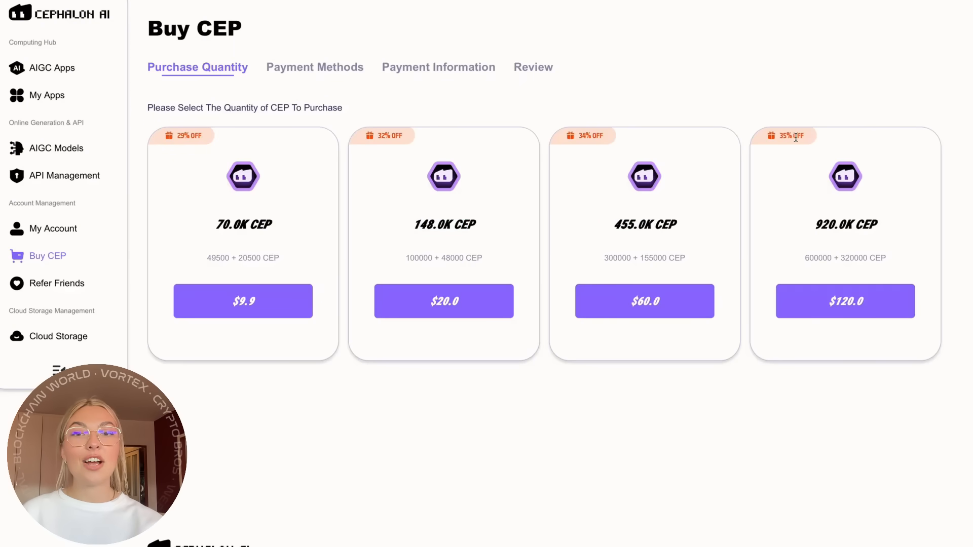
pyautogui.moveTo(791, 257)
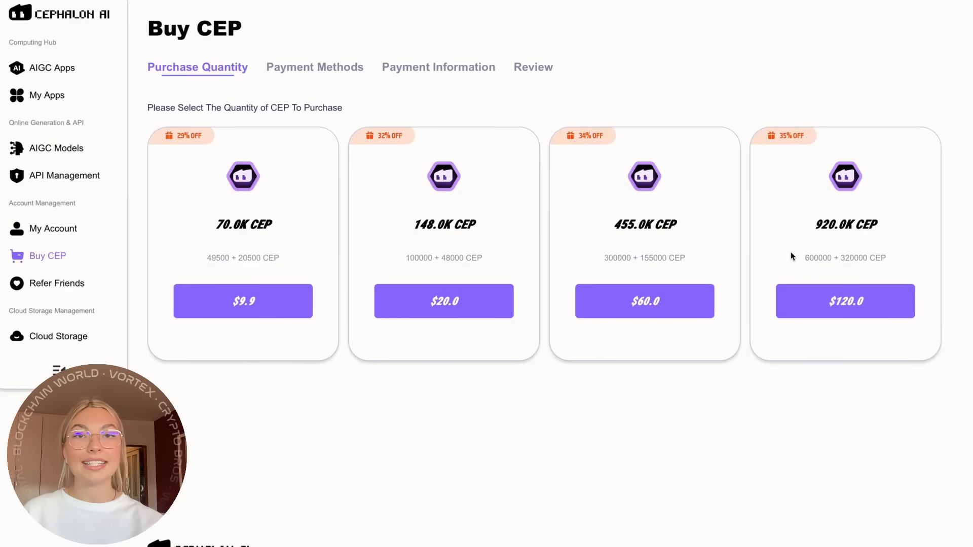
pyautogui.doubleClick(846, 224)
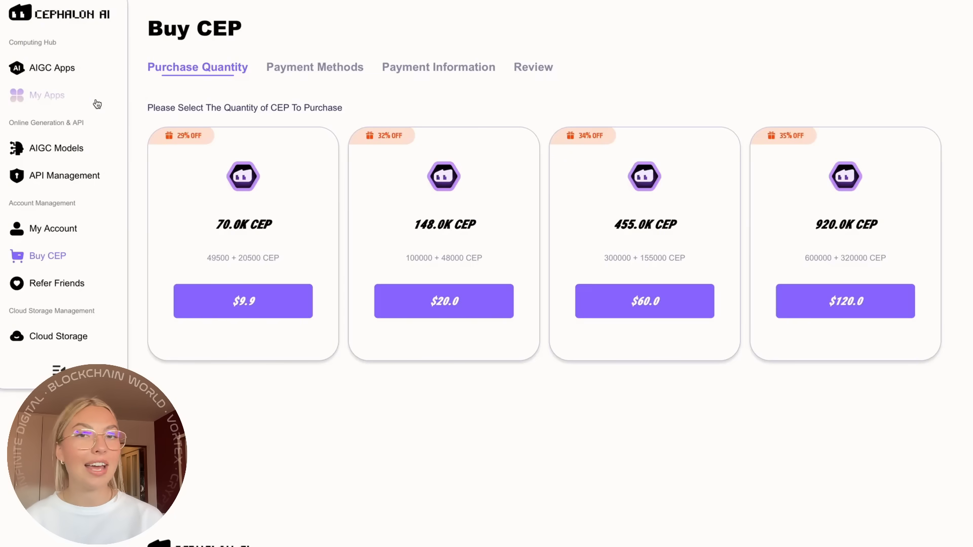
pyautogui.scroll(-3)
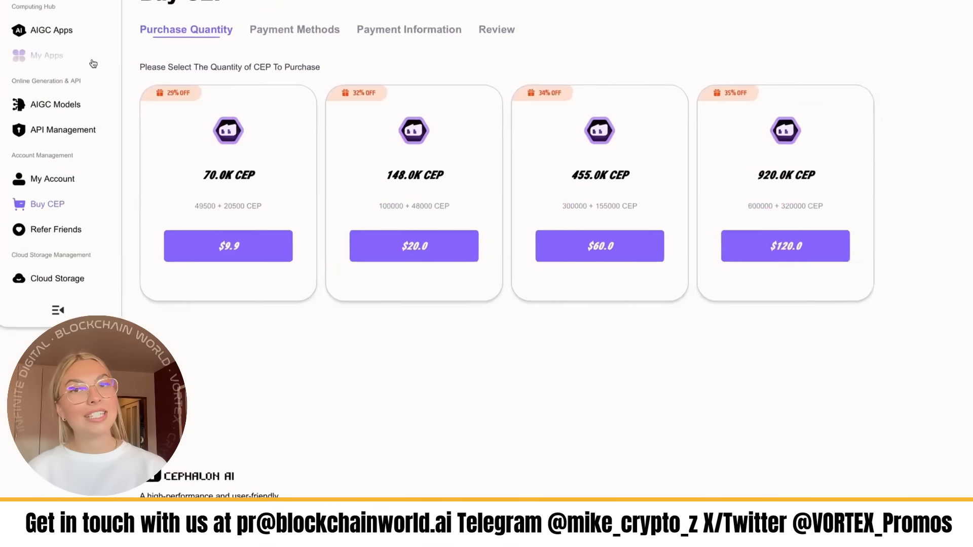